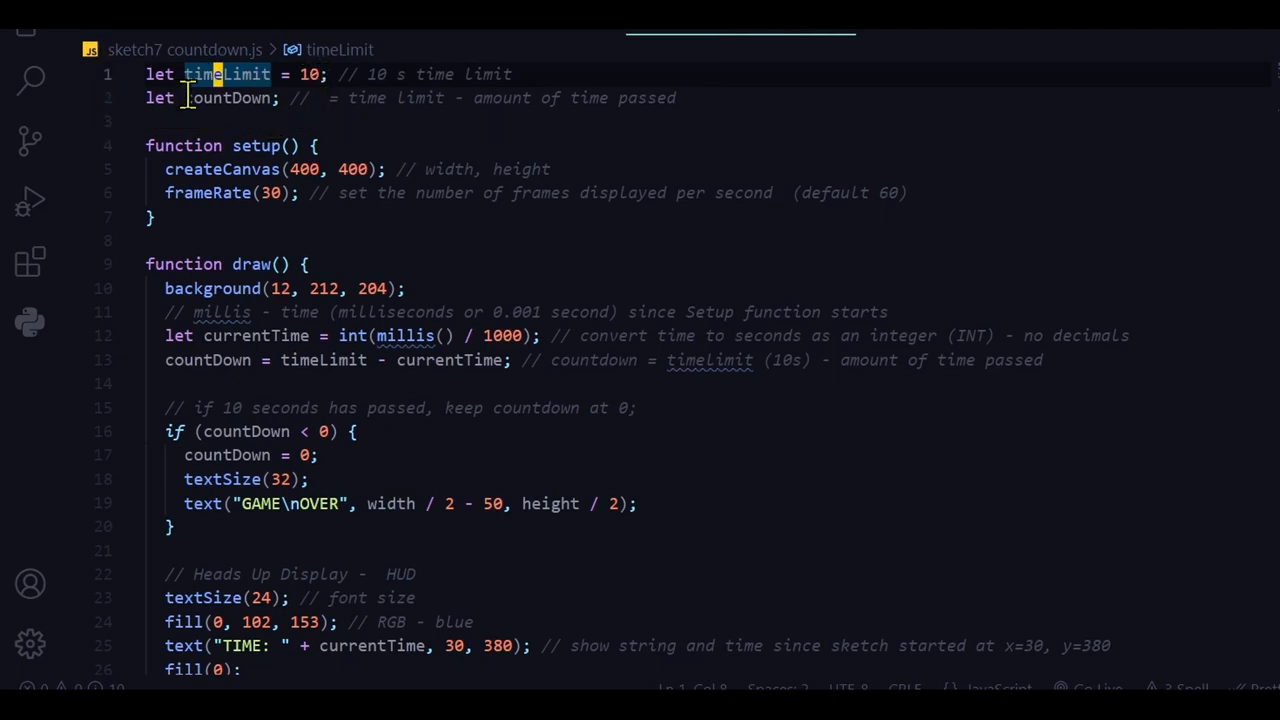
# - Open the sketch5 timerup.js tab to review its millisecond-to-seconds timer code
pyautogui.click(227, 97)
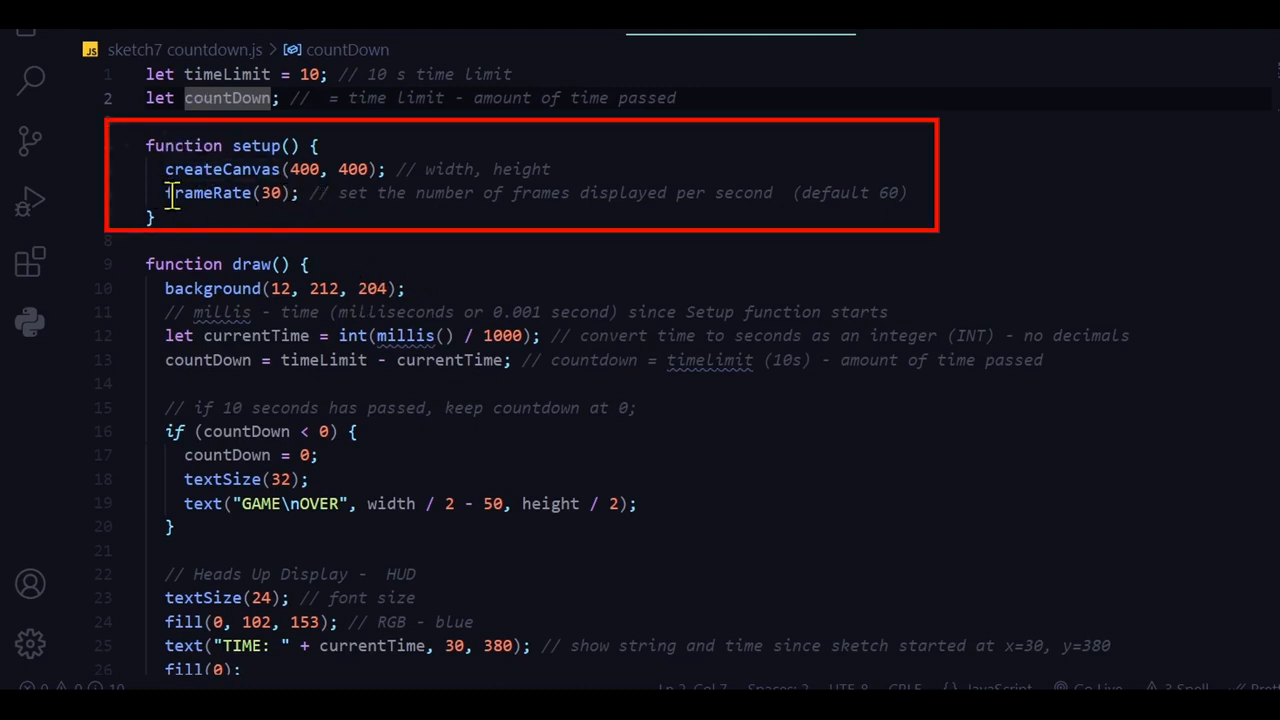
pyautogui.moveTo(363, 238)
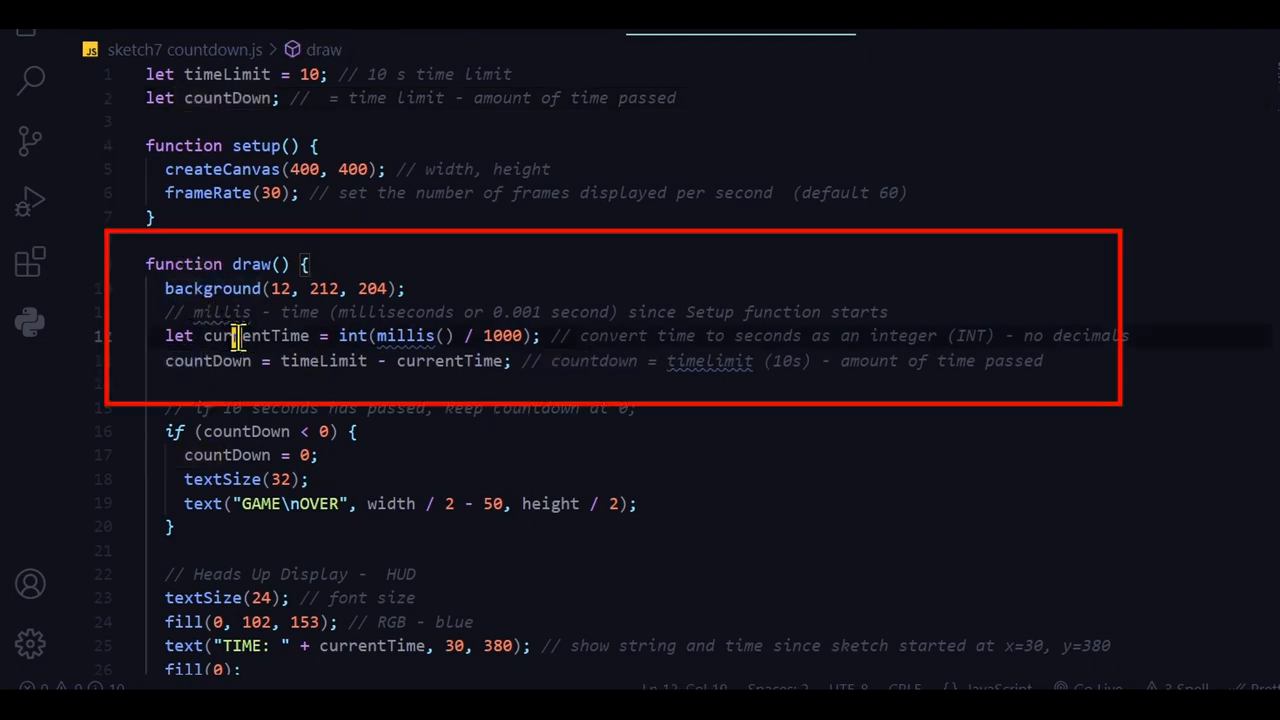
pyautogui.moveTo(393, 335)
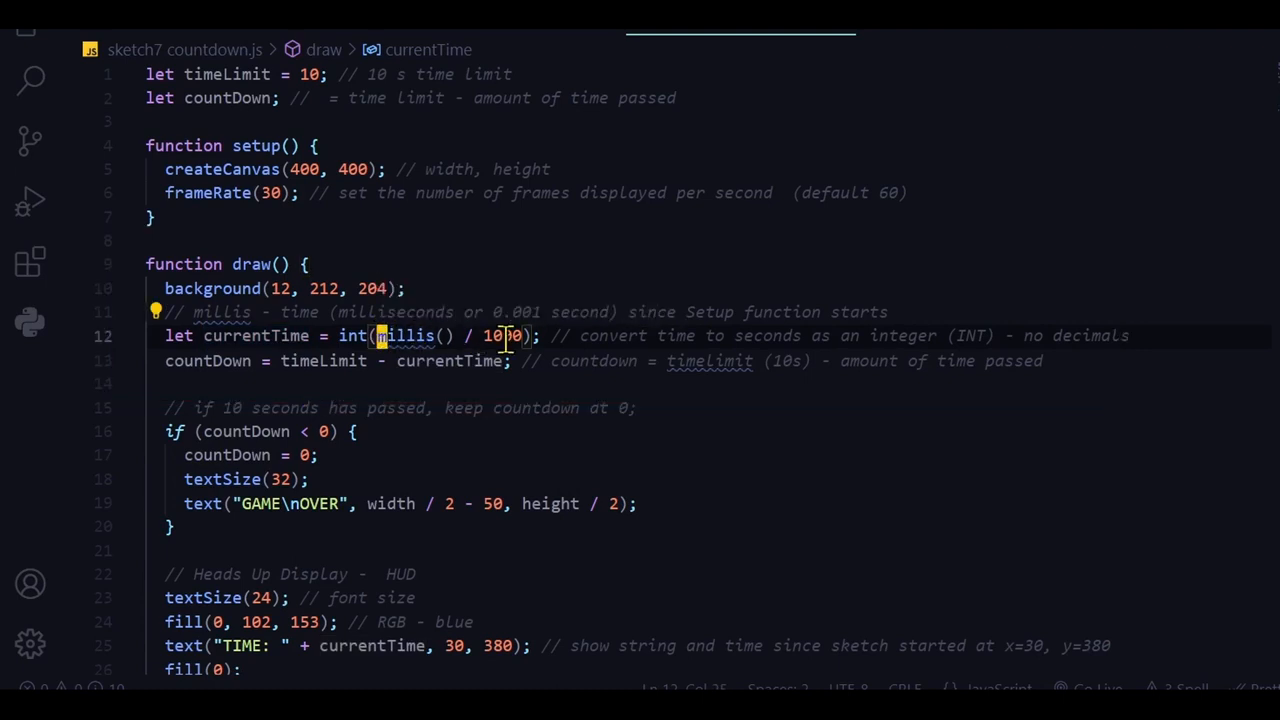
pyautogui.click(210, 35)
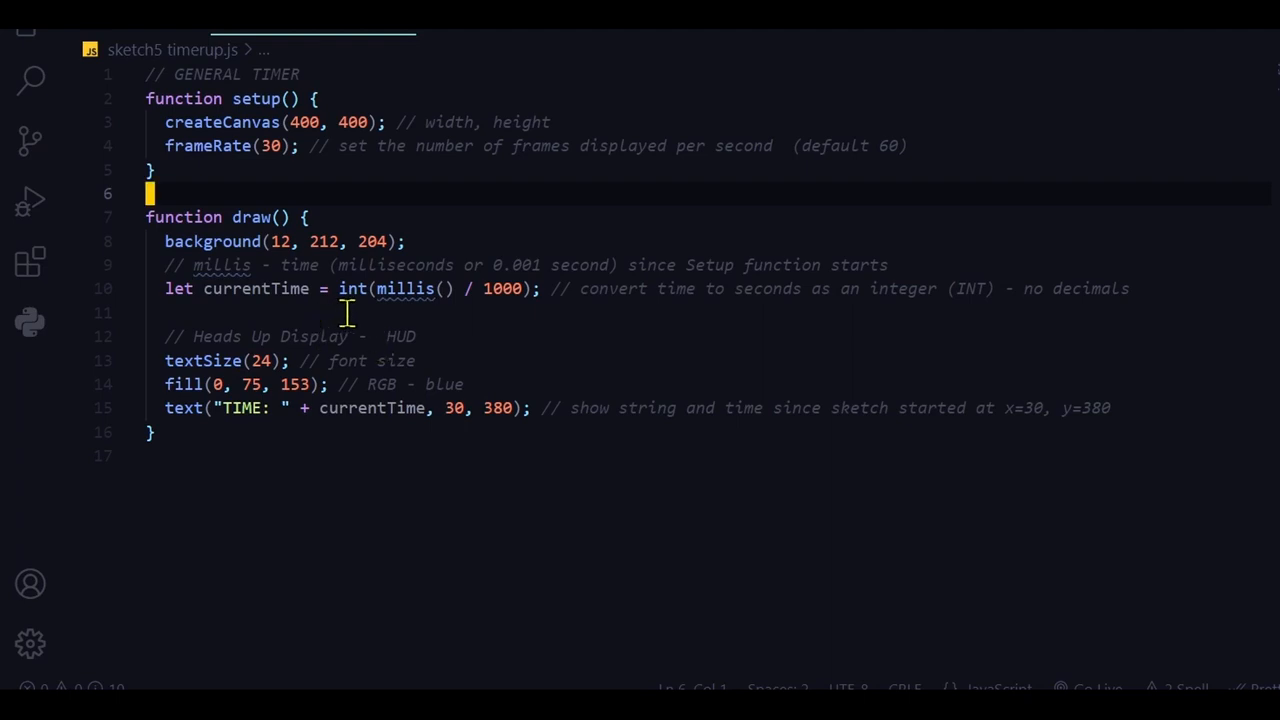
pyautogui.moveTo(445, 320)
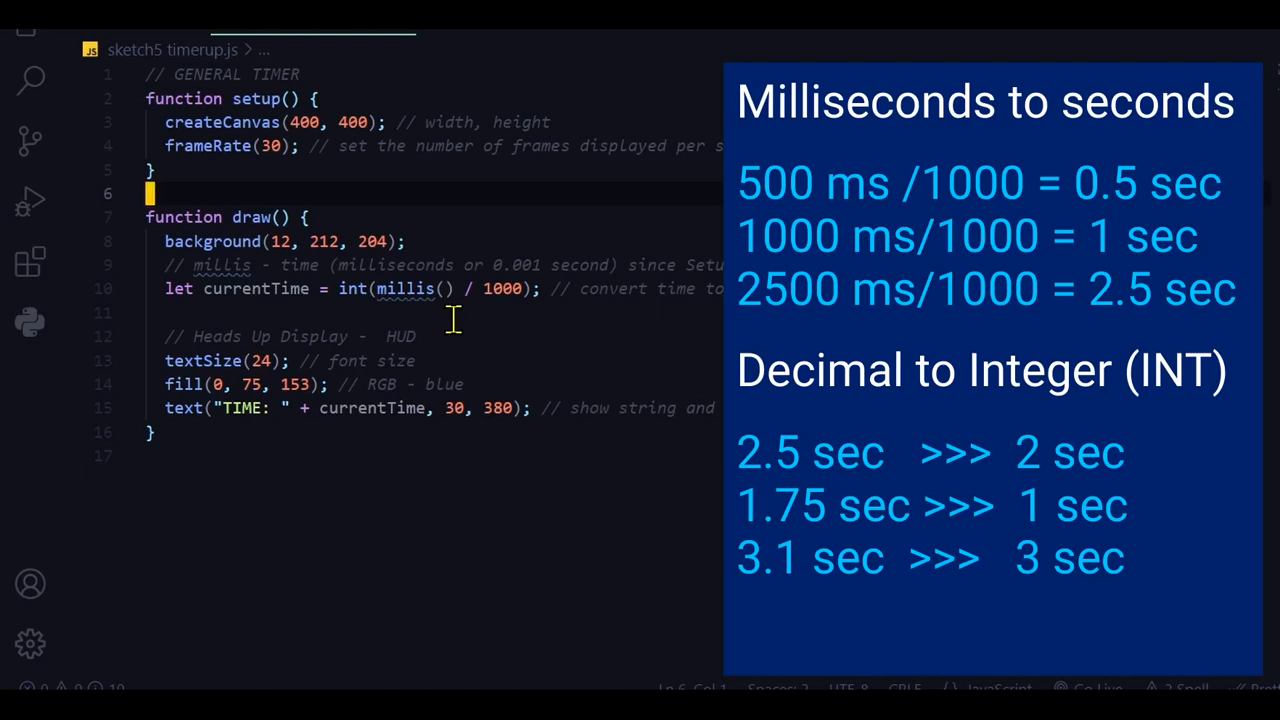
pyautogui.moveTo(463, 317)
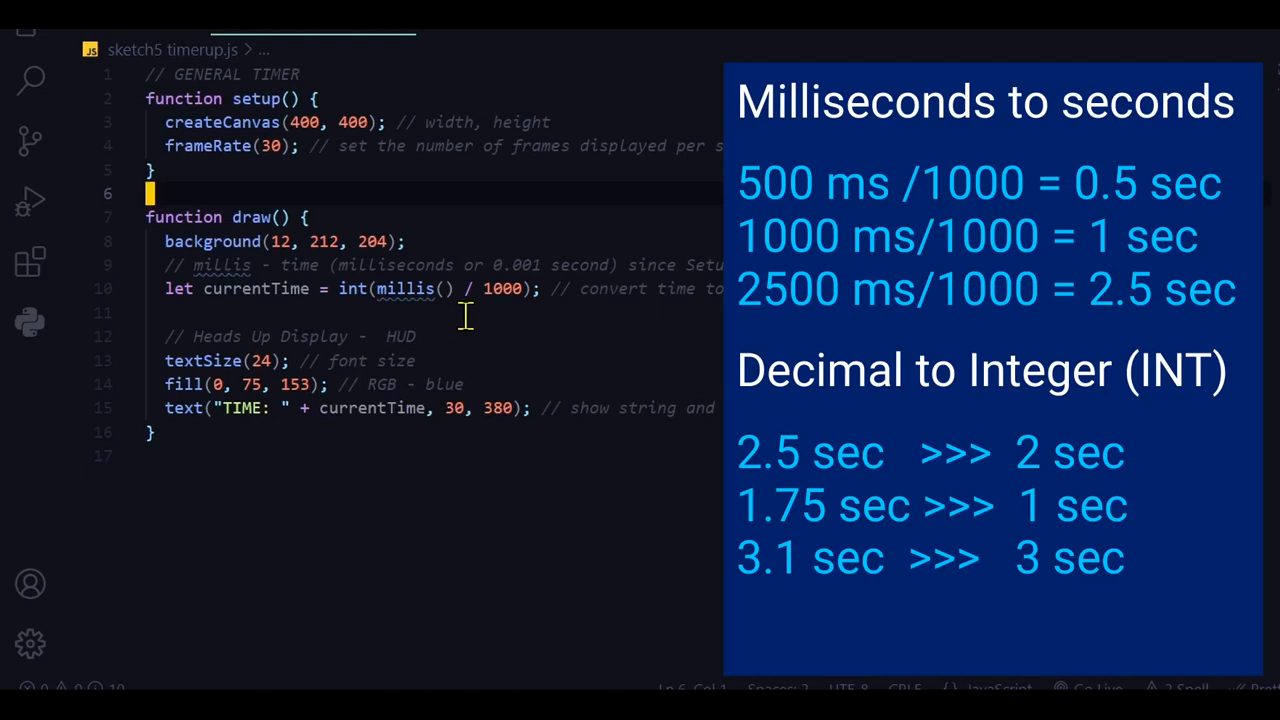
pyautogui.moveTo(528, 335)
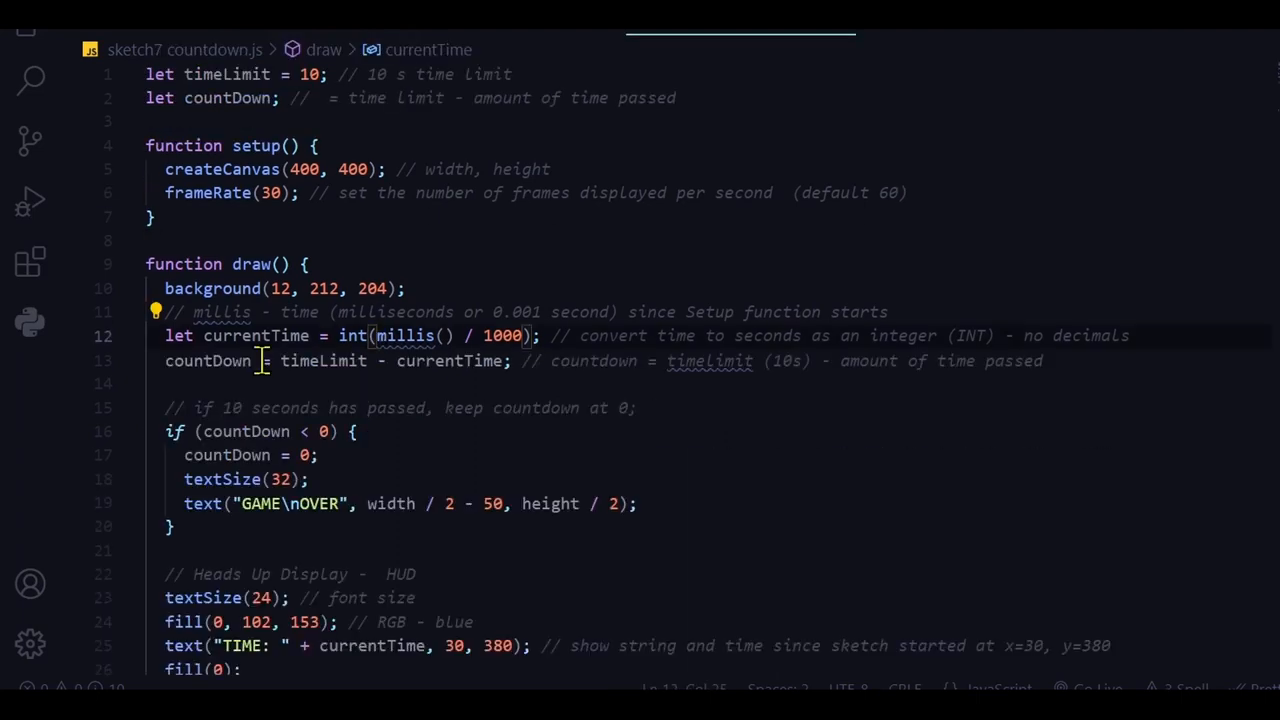
pyautogui.click(308, 74)
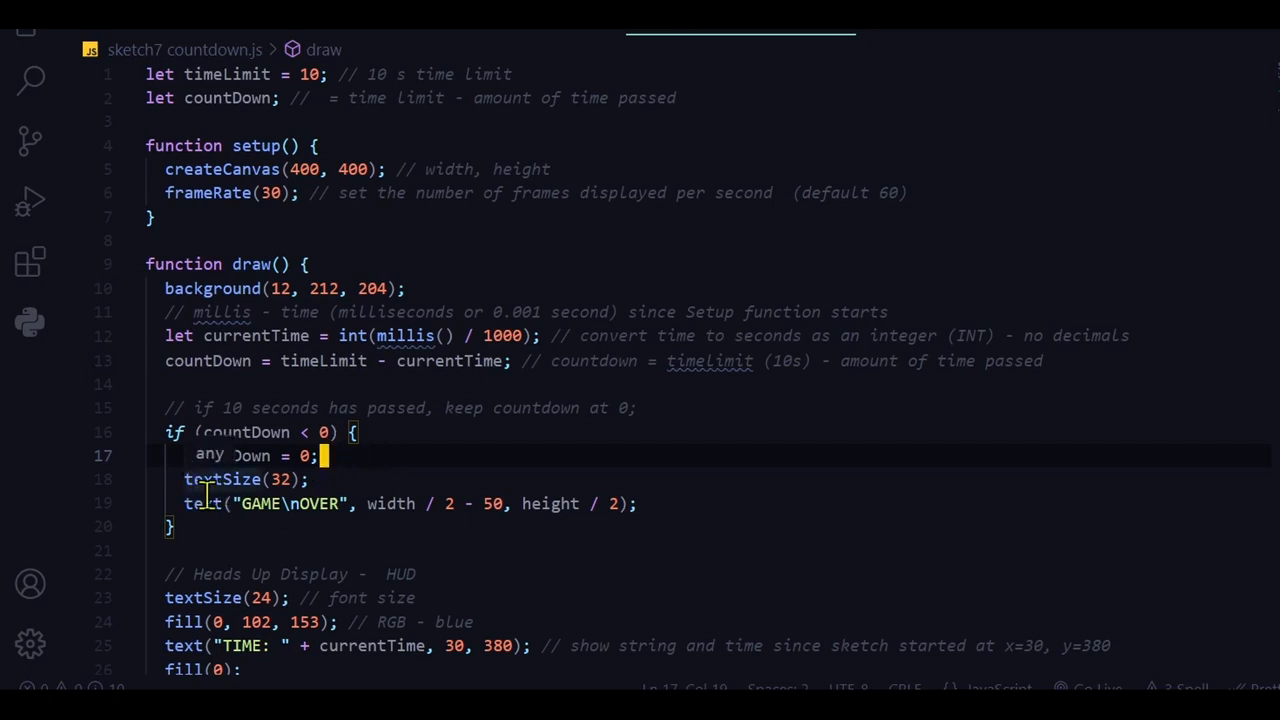
pyautogui.write('countDown')
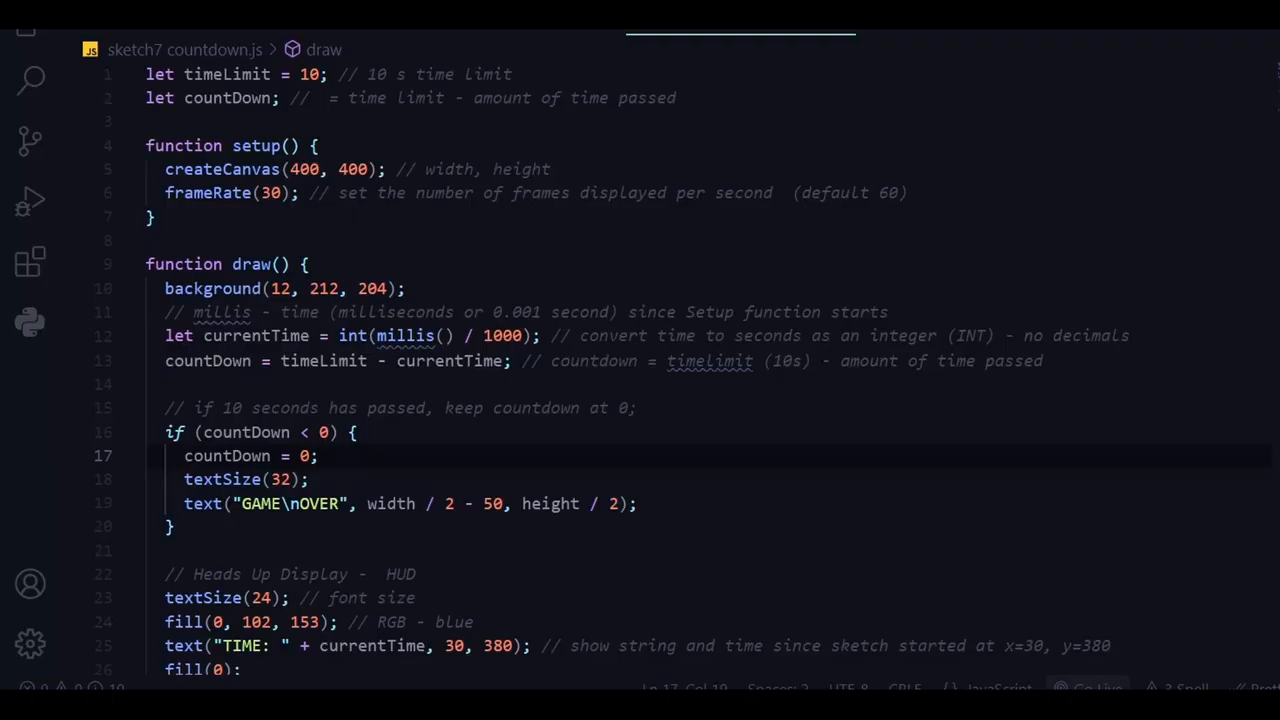
pyautogui.scroll(-3)
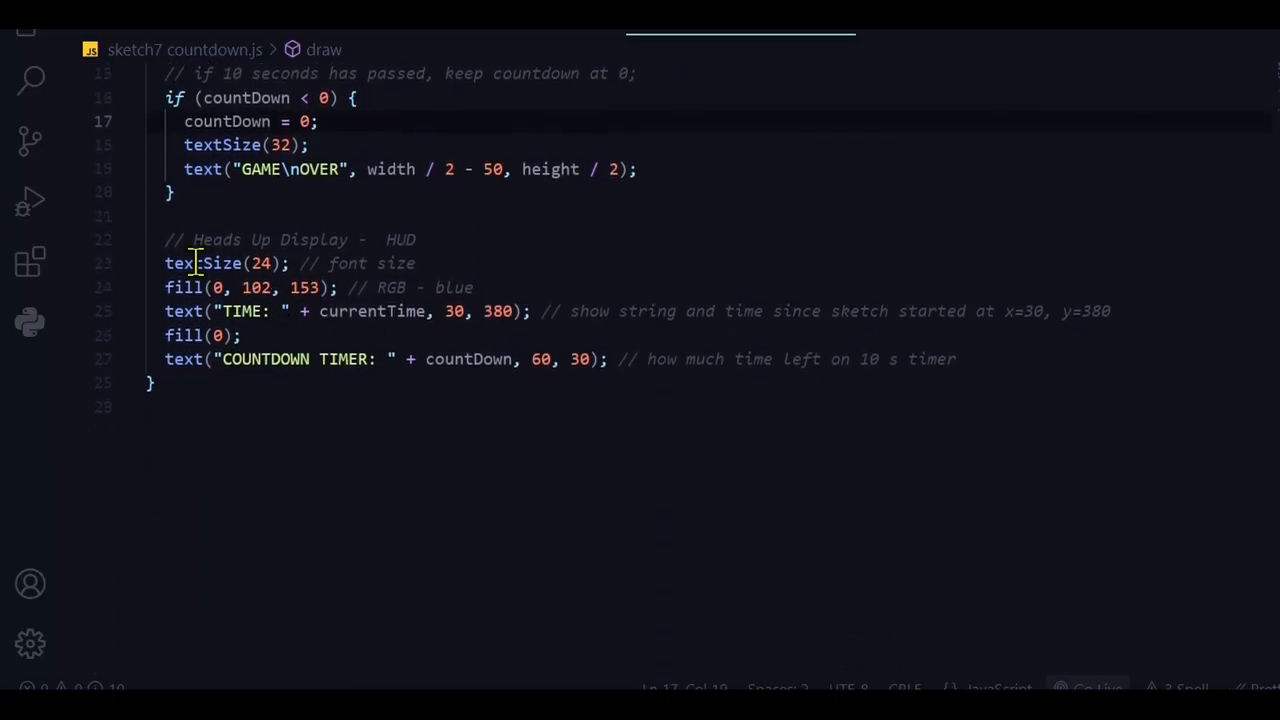